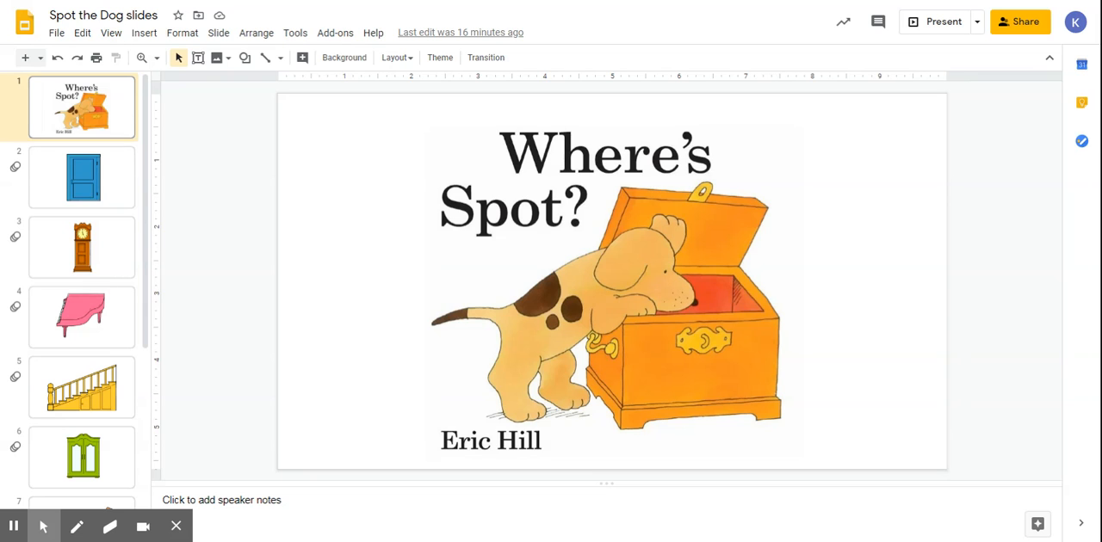
pyautogui.moveTo(944, 21)
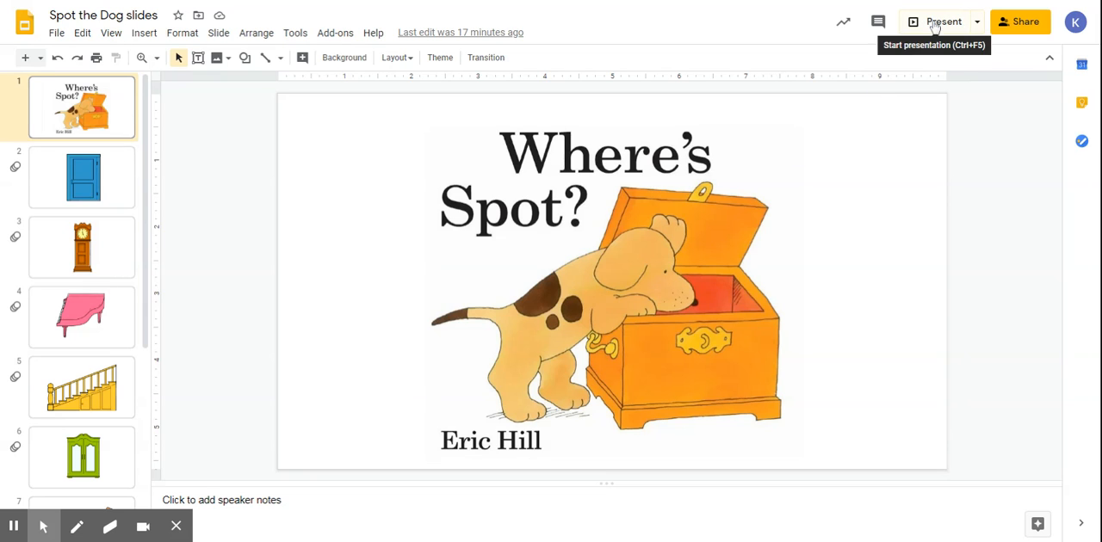
# - Advance to the rug slide revealing the turtle and 'Try the basket!', then on to the basket
pyautogui.click(943, 21)
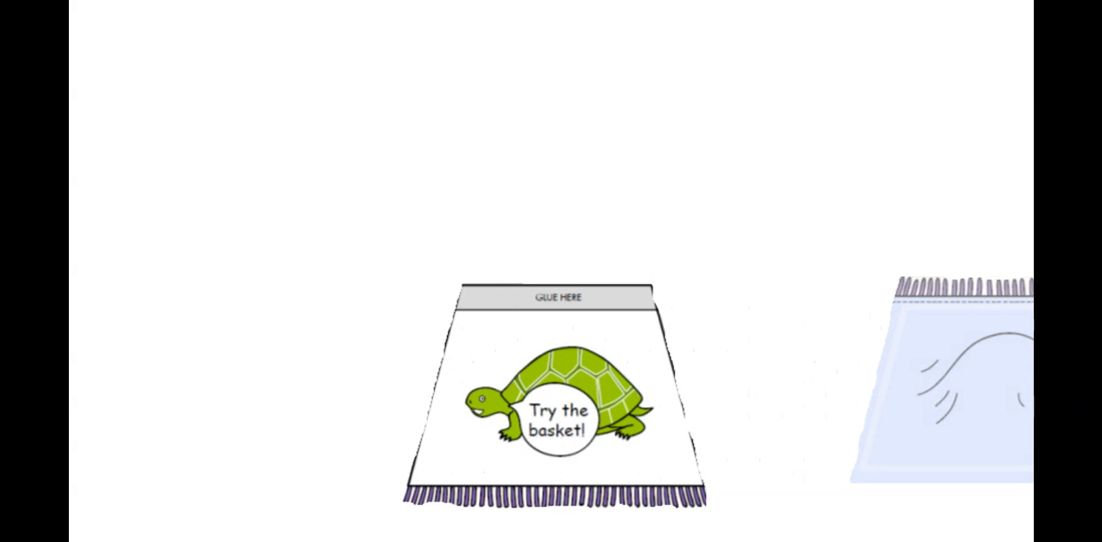
pyautogui.click(558, 420)
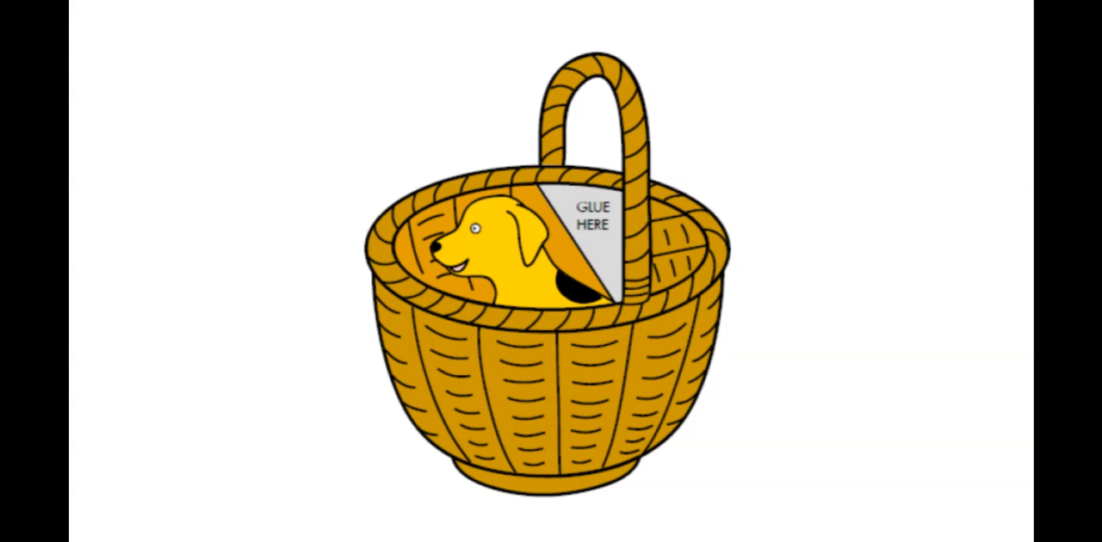
pyautogui.moveTo(978, 89)
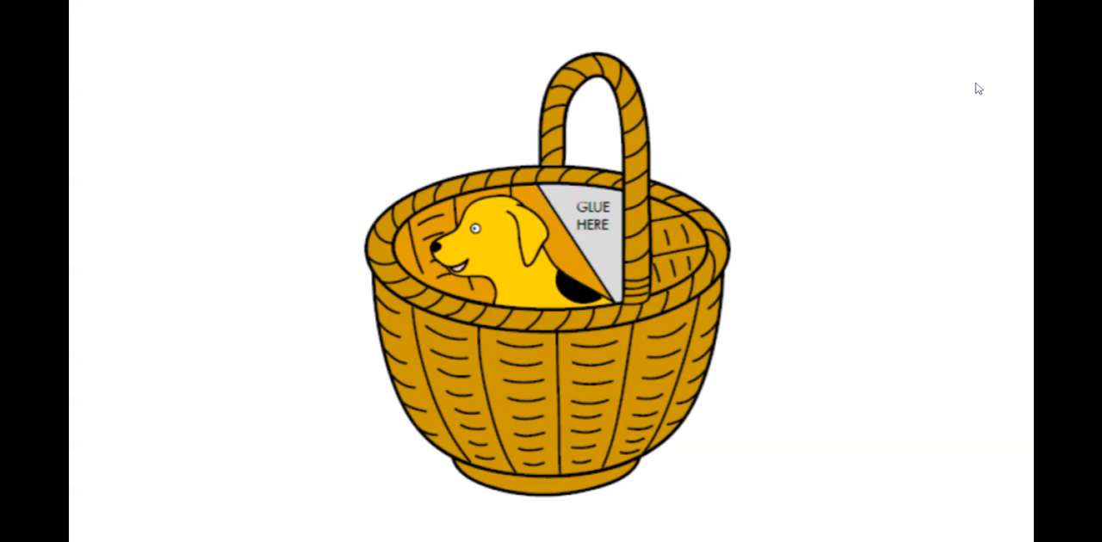
pyautogui.moveTo(963, 112)
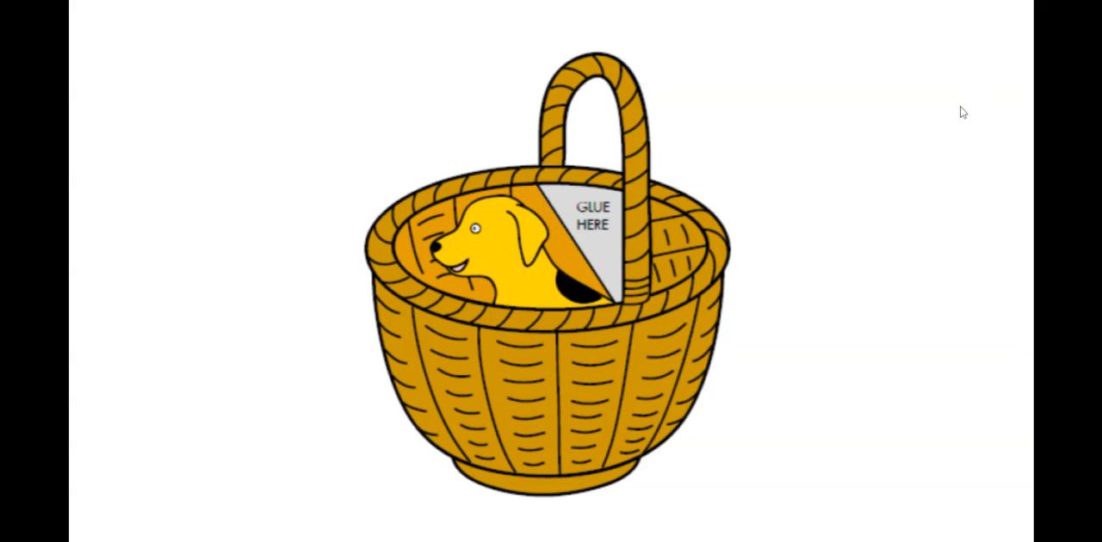
pyautogui.moveTo(950, 145)
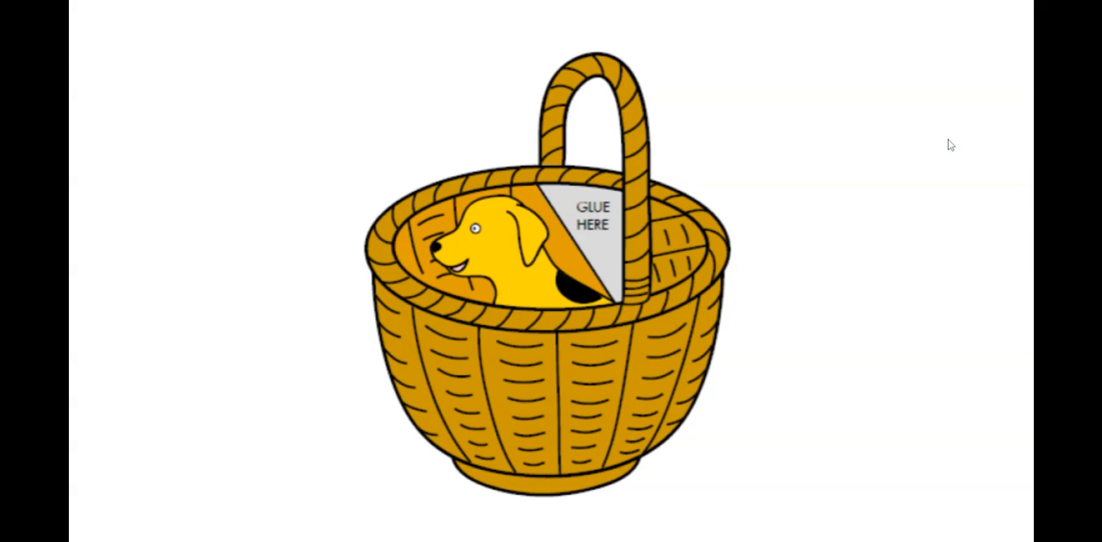
pyautogui.moveTo(944, 158)
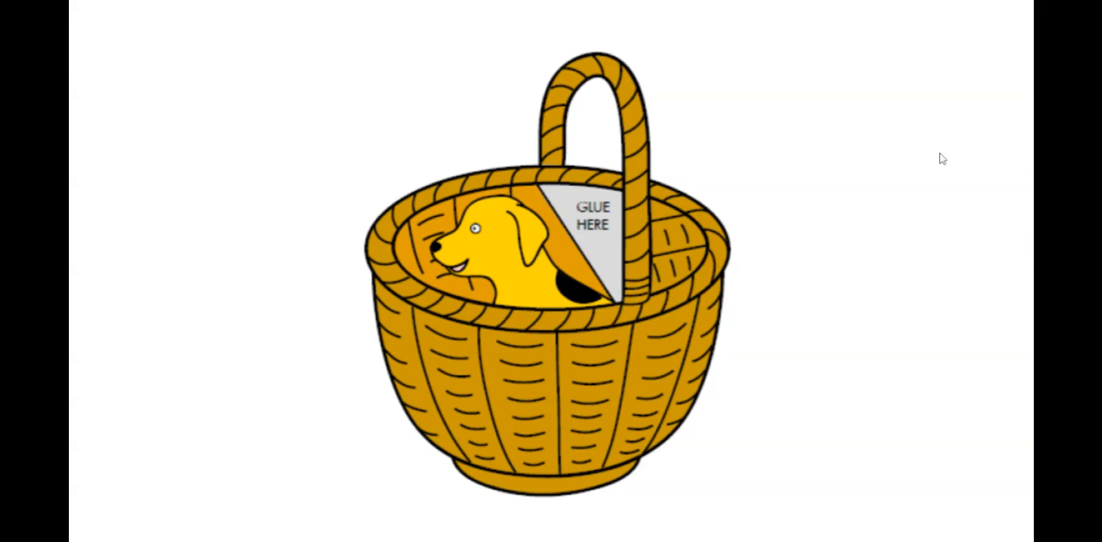
pyautogui.moveTo(875, 7)
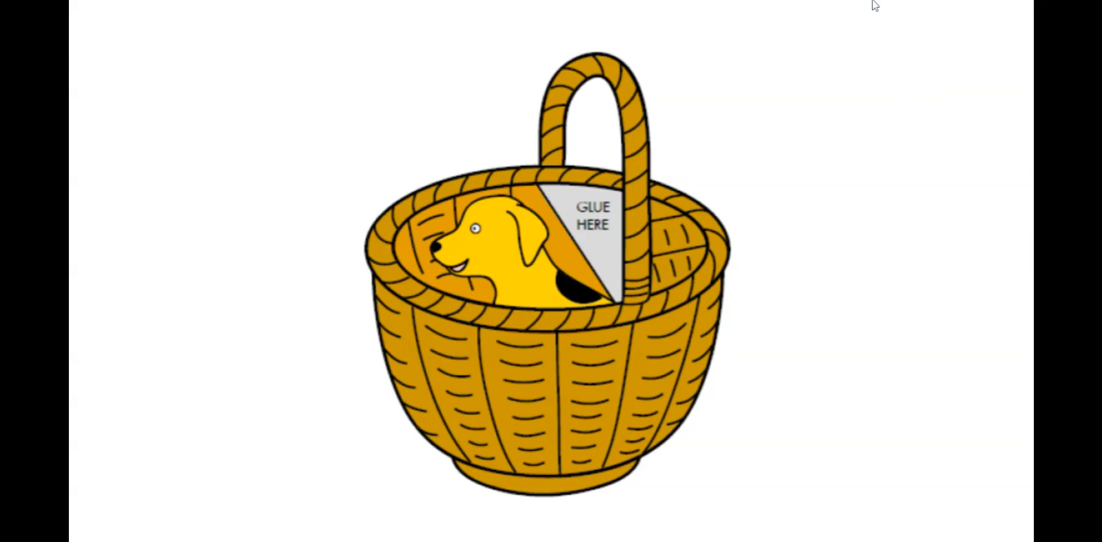